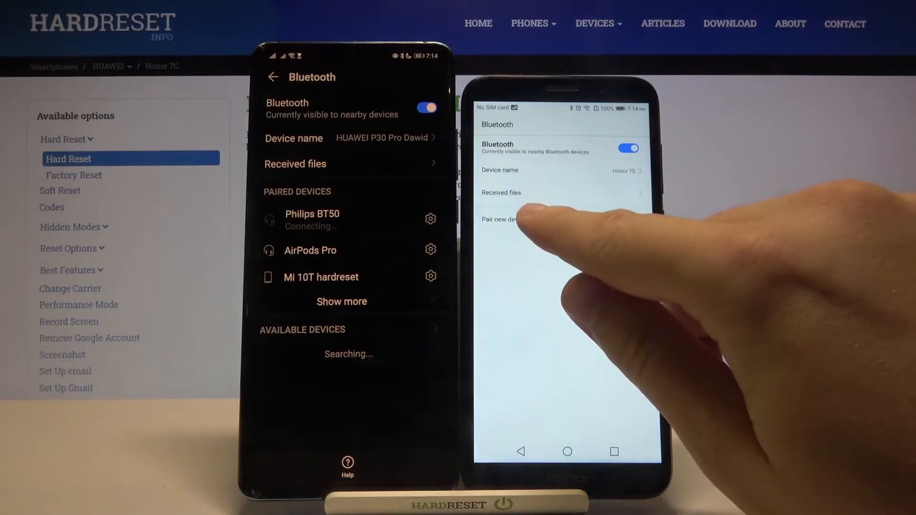
Scan for nearby devices and start pairing with 'HUAWEI P30 Pro Dawid' from Available devices
click(501, 219)
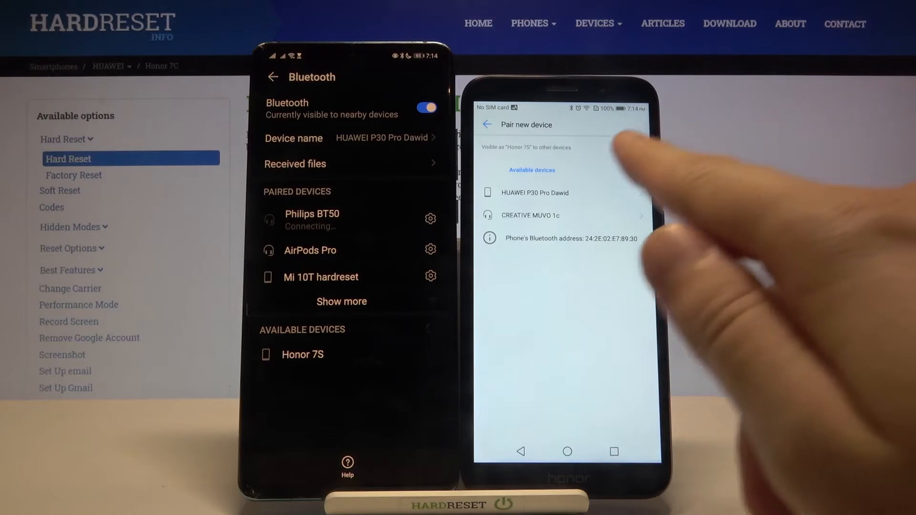
click(534, 193)
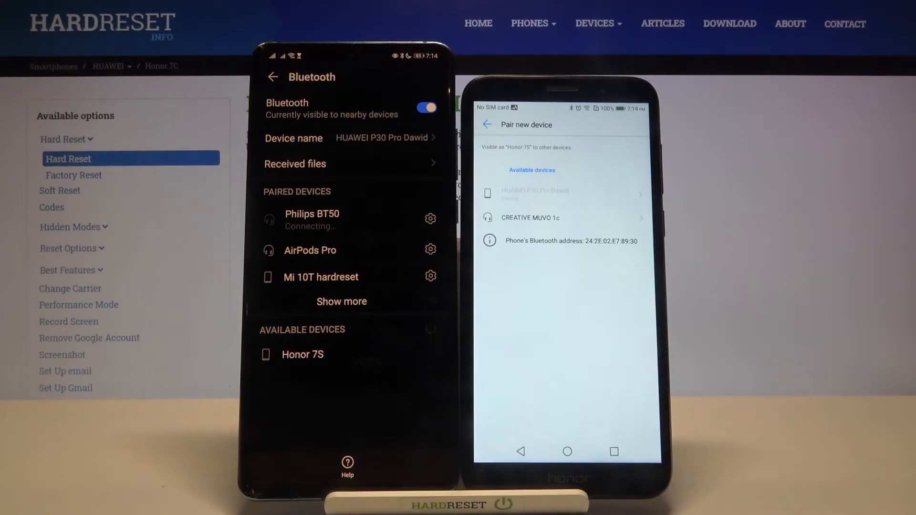